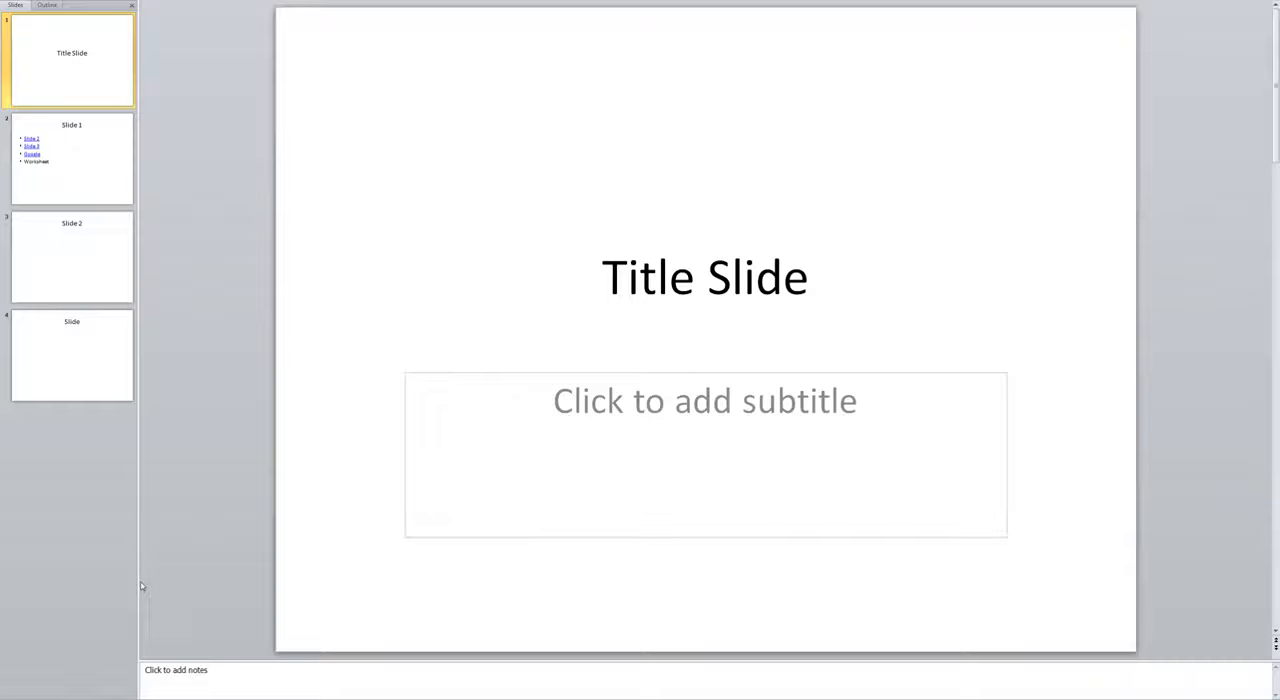
mouse_move(139, 579)
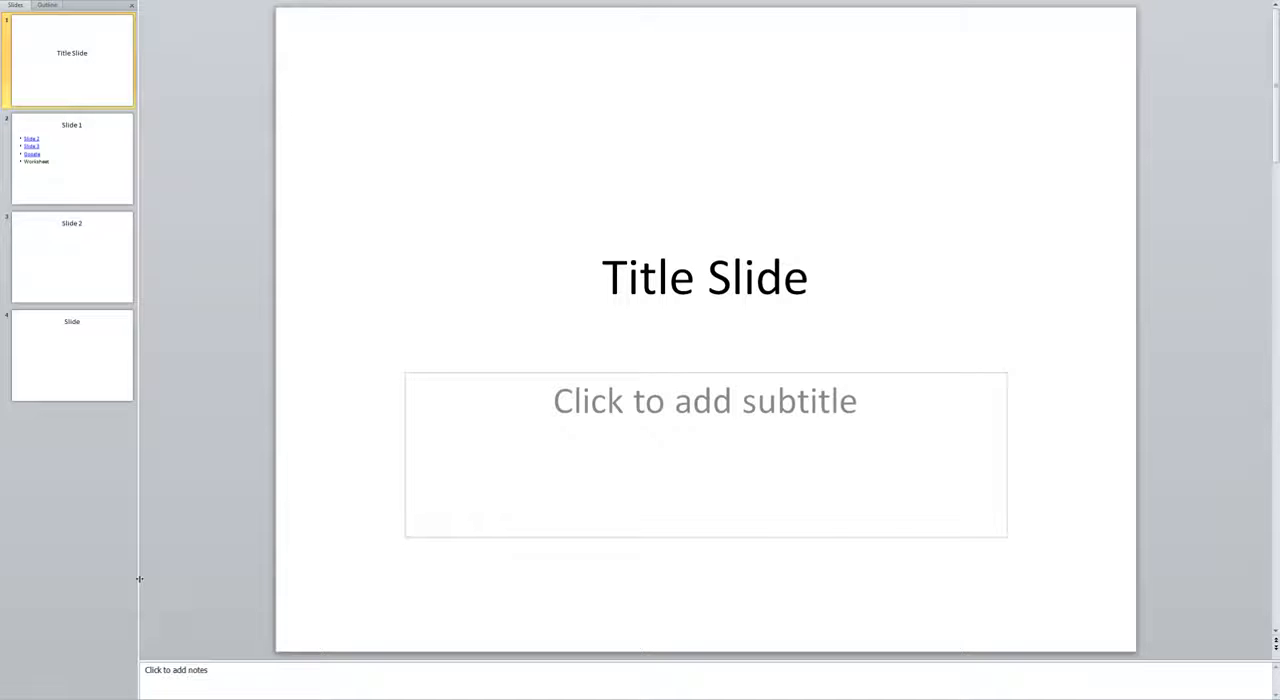
mouse_move(178, 587)
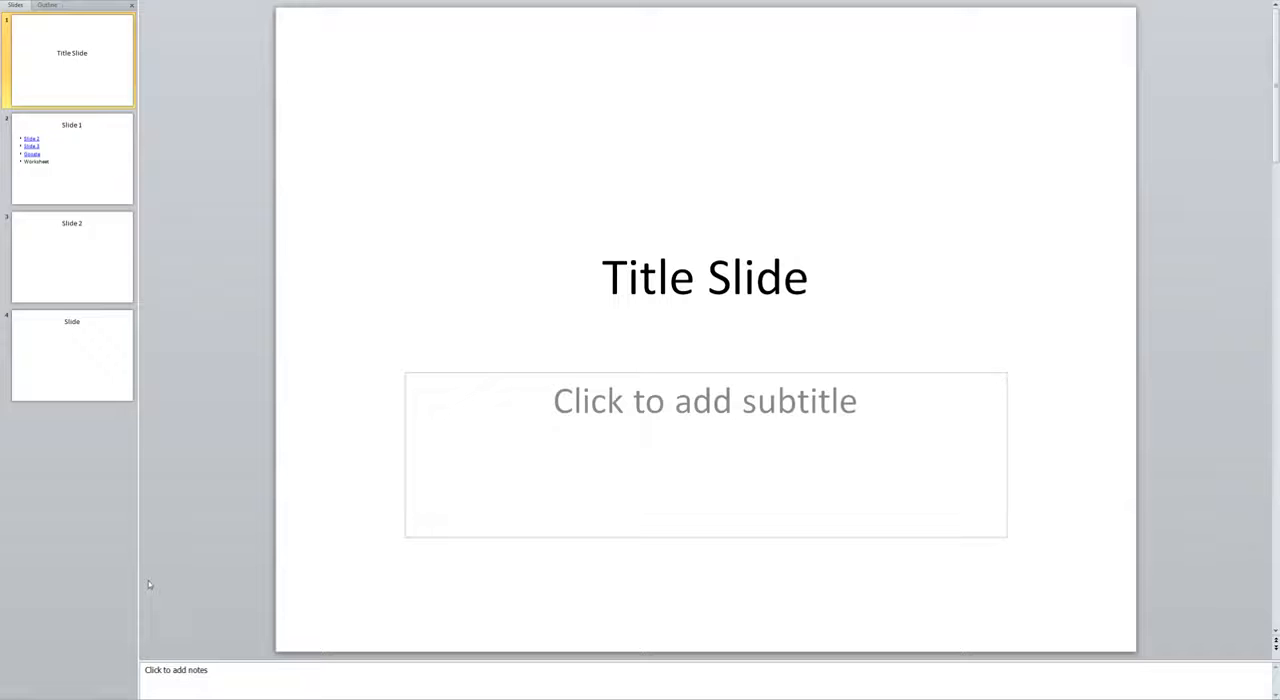
mouse_move(84, 258)
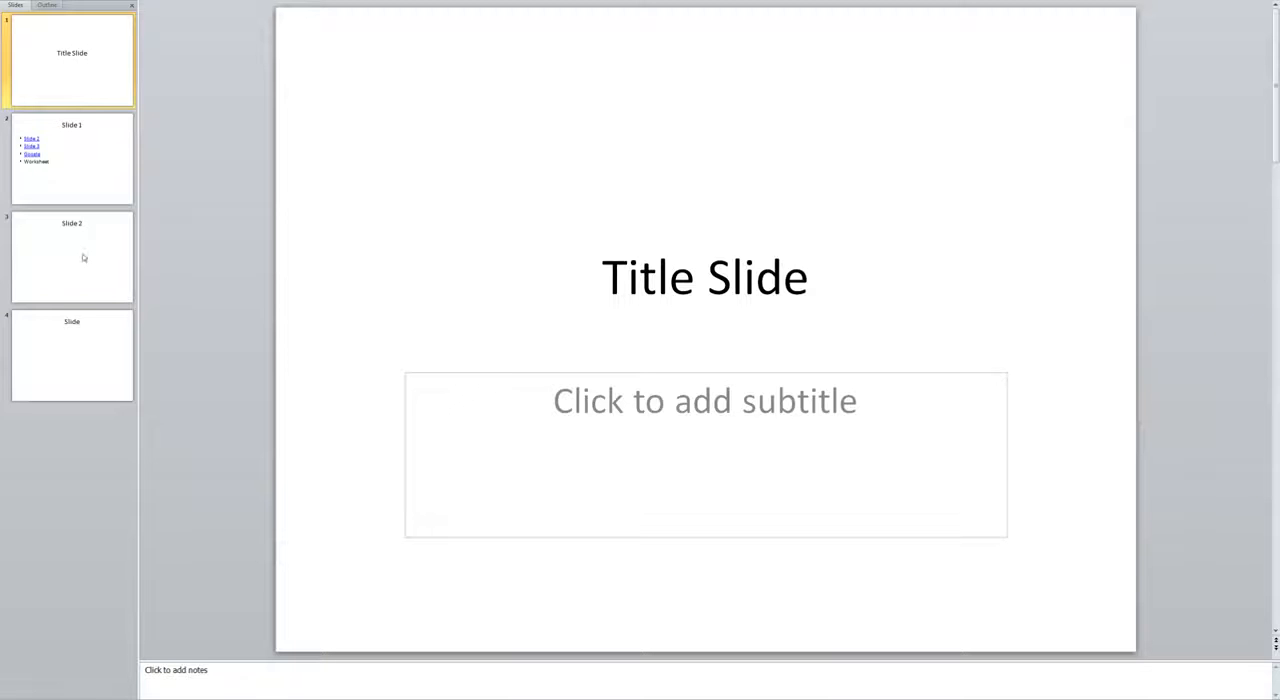
mouse_move(583, 333)
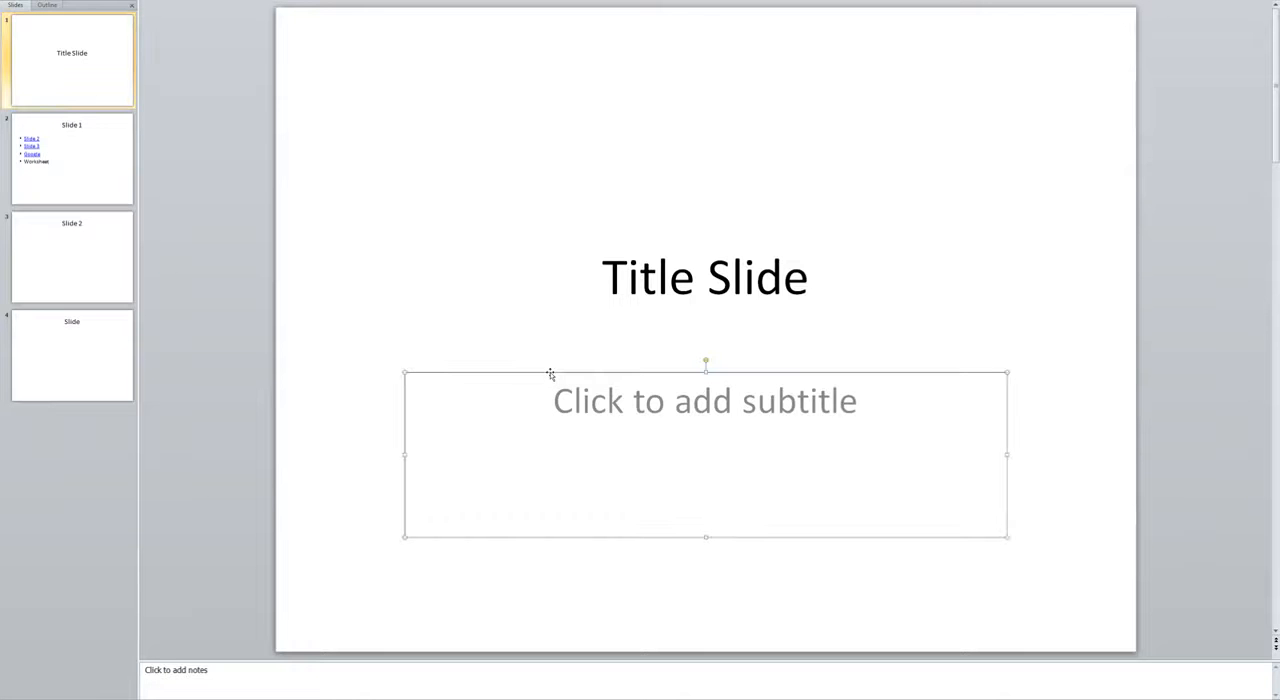
- Delete the empty subtitle placeholder from the title slide
click(551, 377)
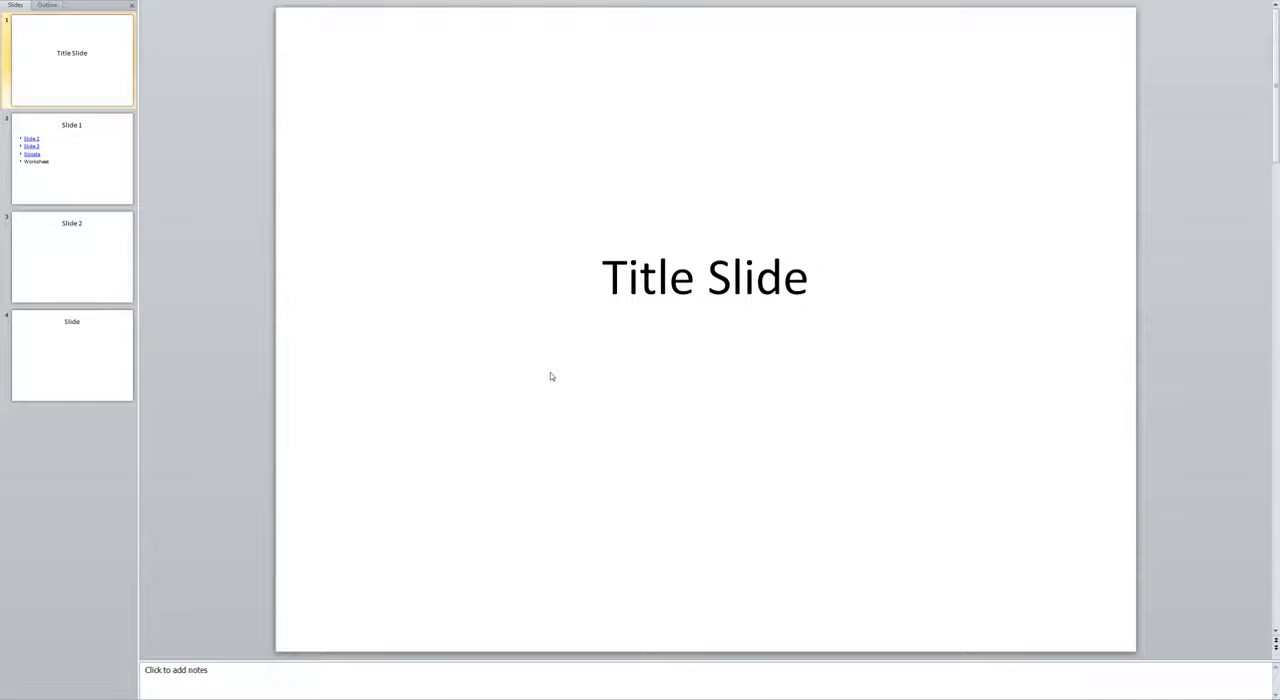
mouse_move(203, 50)
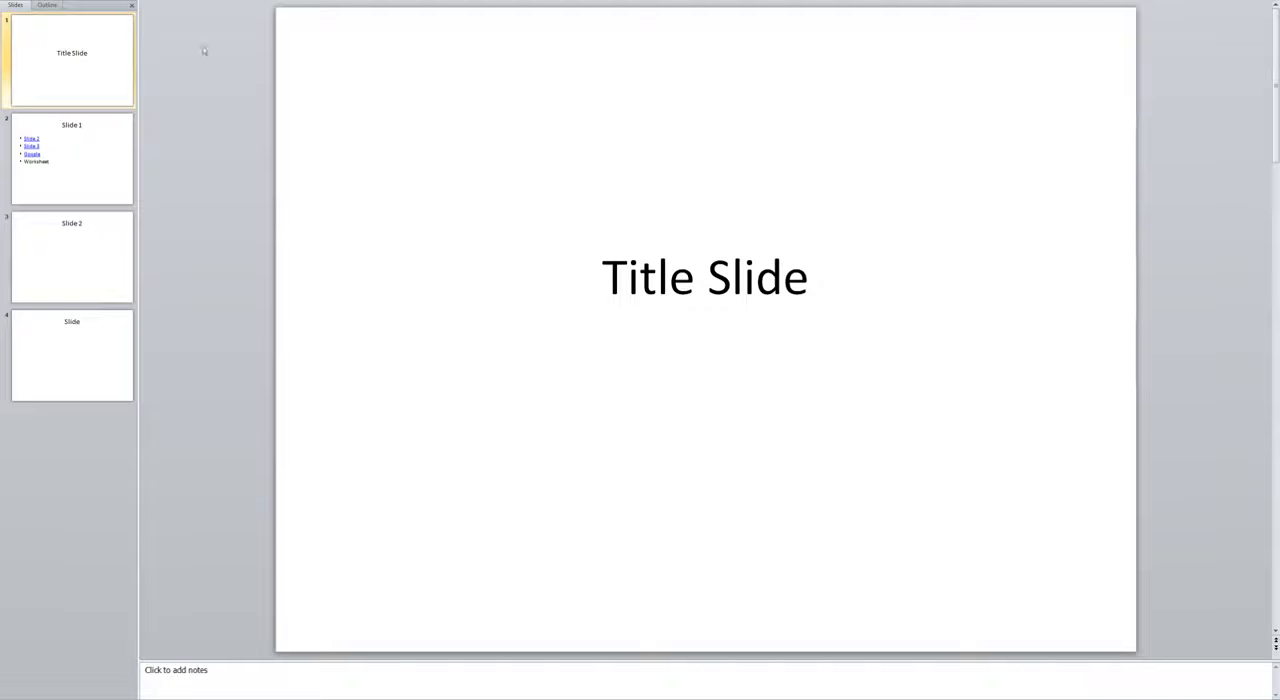
mouse_move(190, 38)
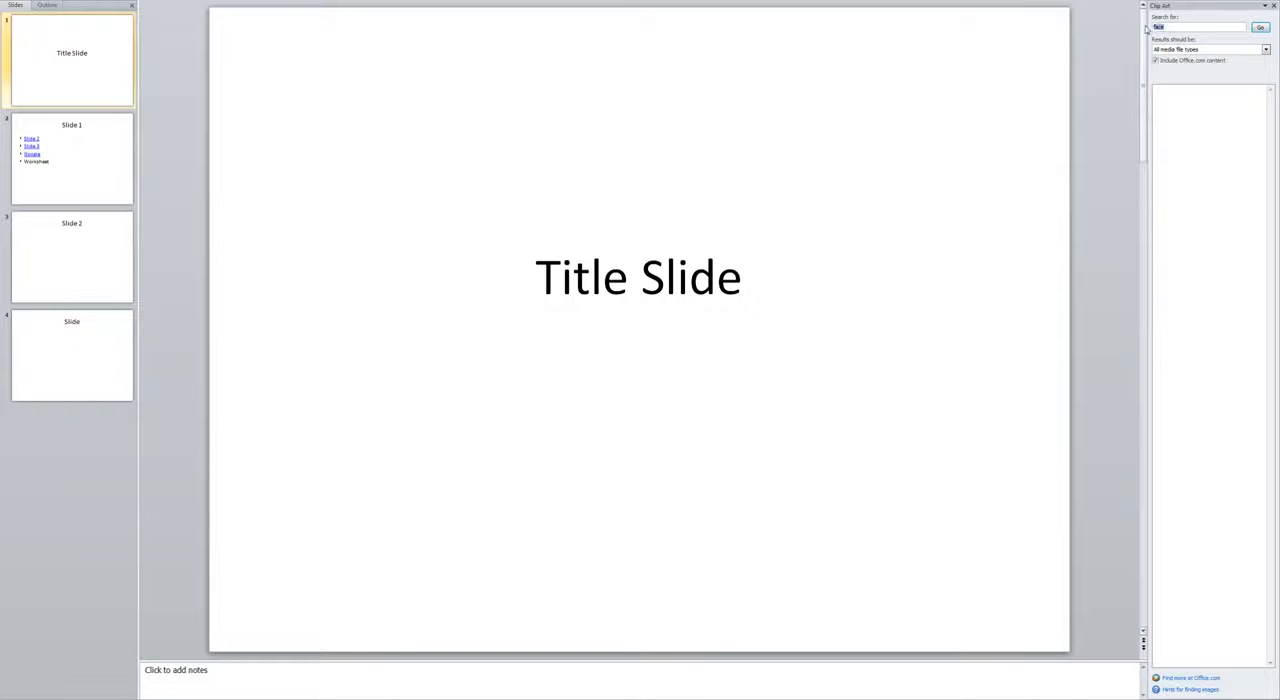
- Run the Clip Art search for 'frog'
click(1258, 26)
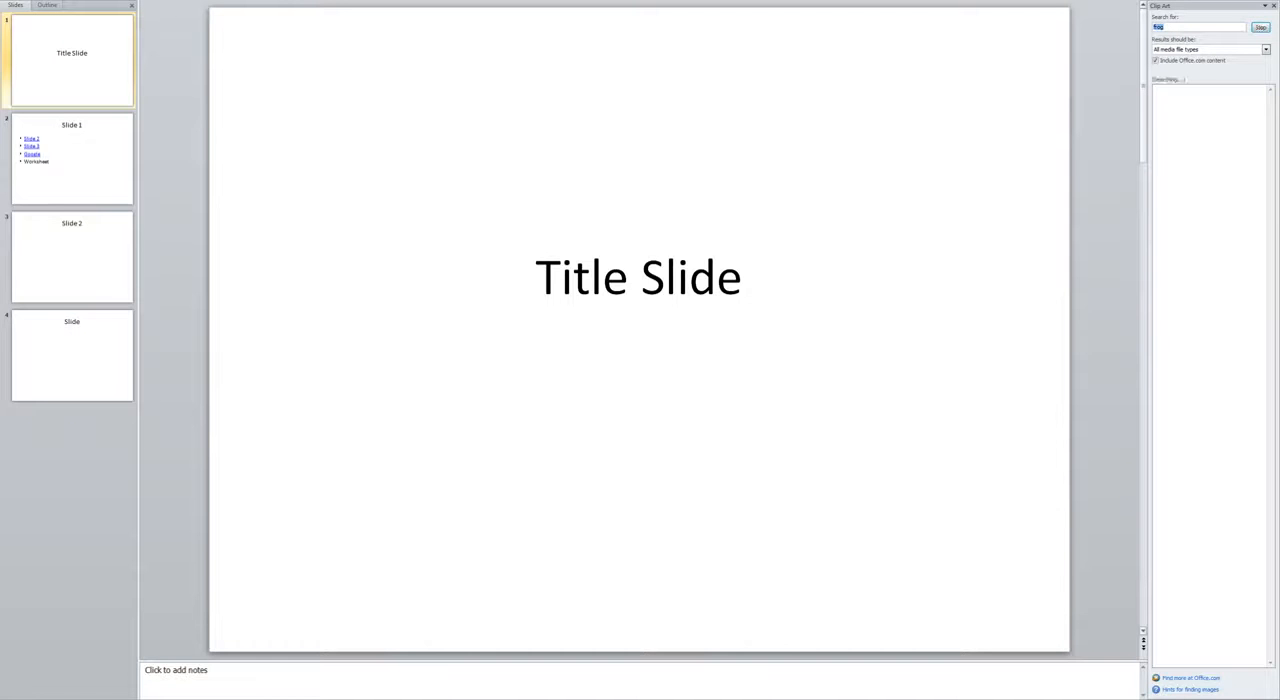
click(1257, 26)
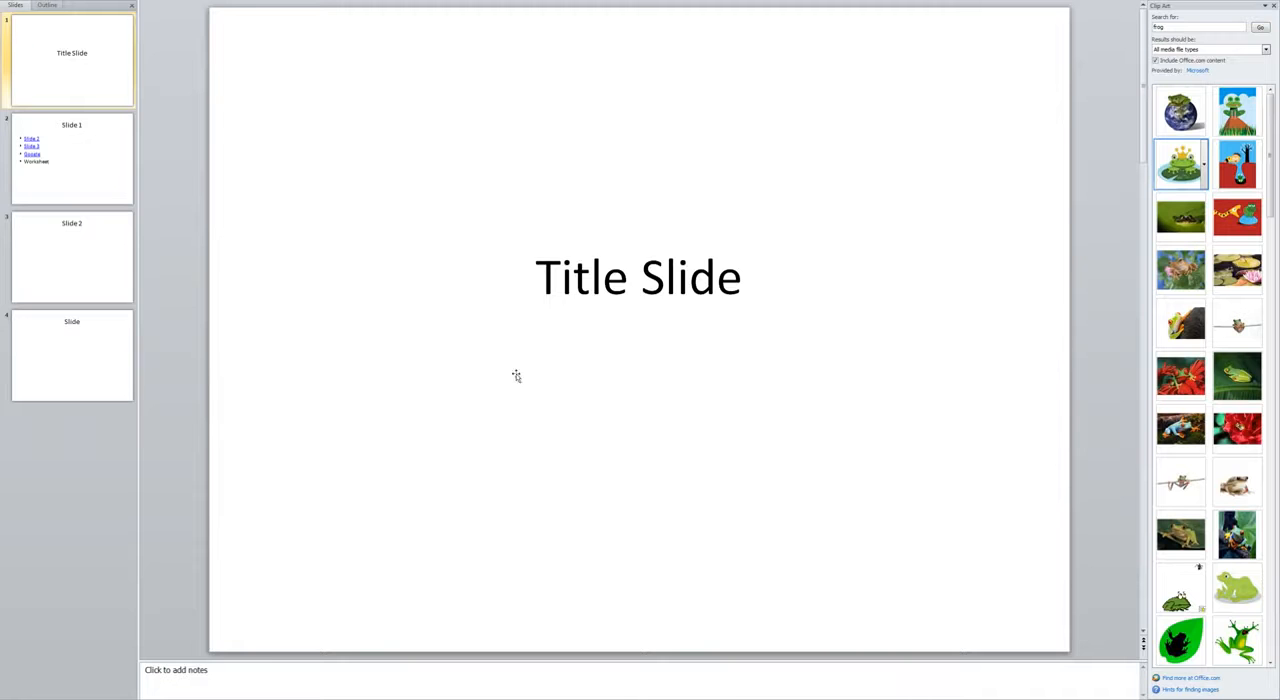
- Insert the crowned, snake-and-frog and green frog clips, arranging them in a row beneath the title
click(1179, 164)
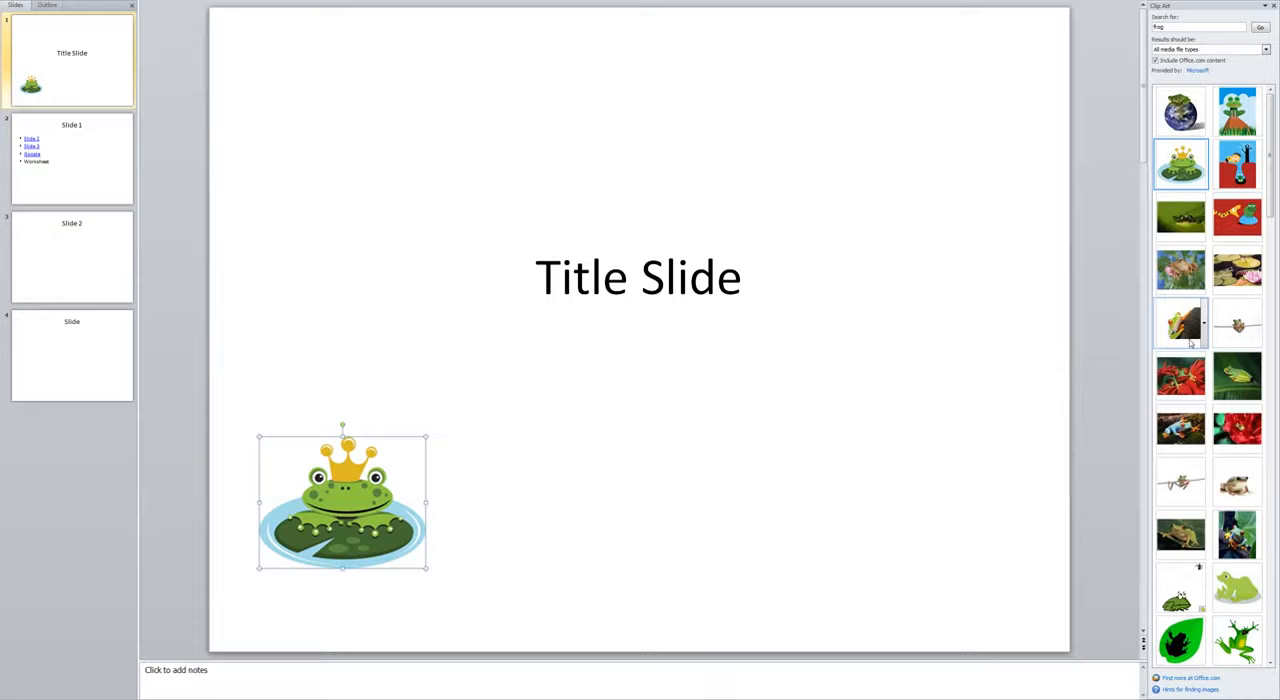
mouse_move(1180, 590)
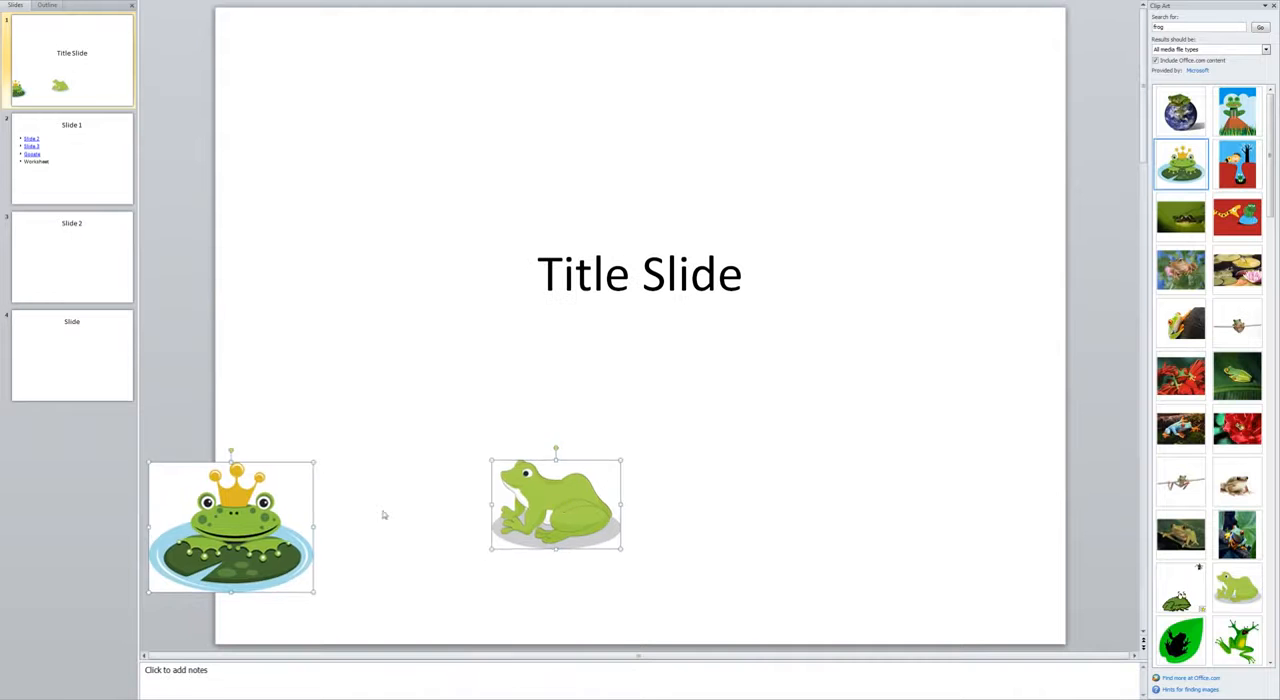
drag(230, 525, 360, 495)
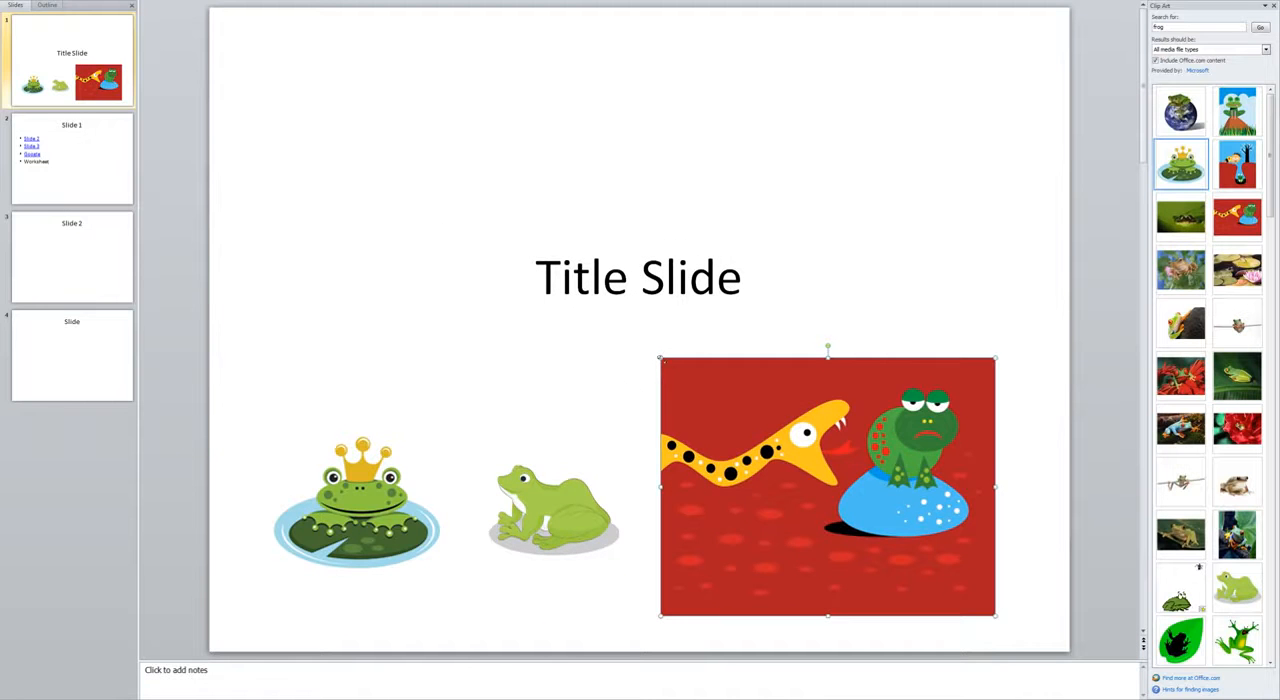
drag(827, 487, 895, 540)
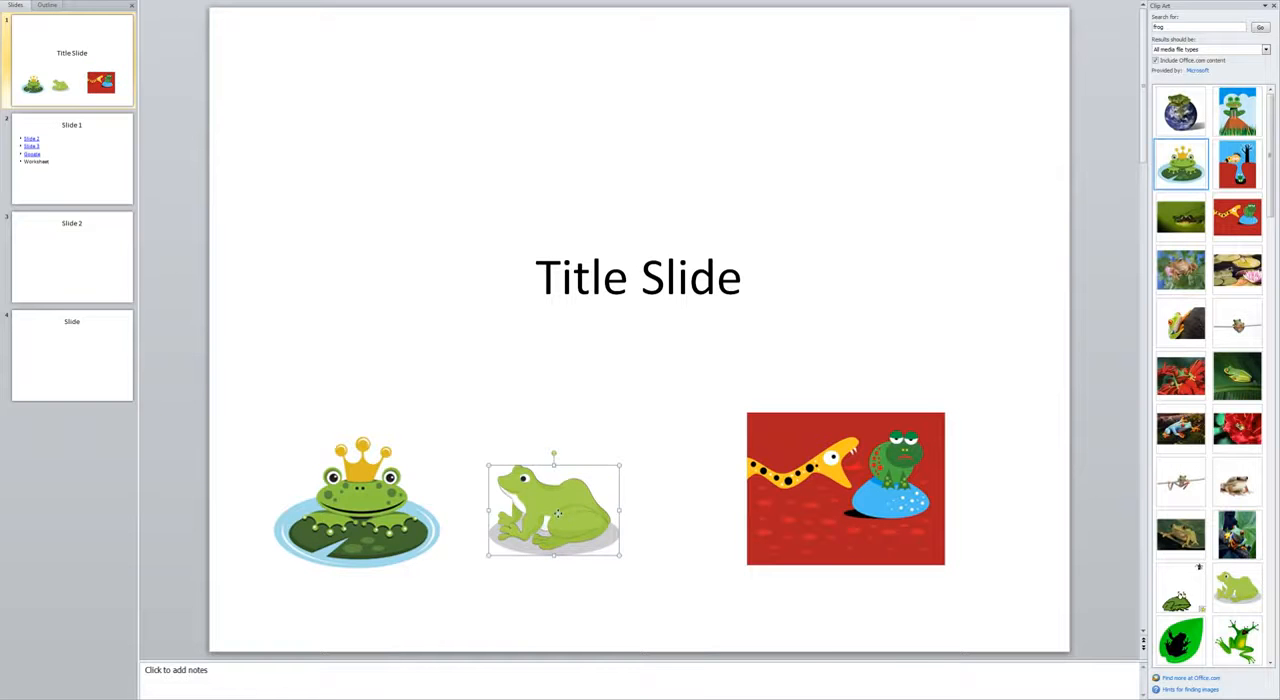
drag(554, 508, 603, 503)
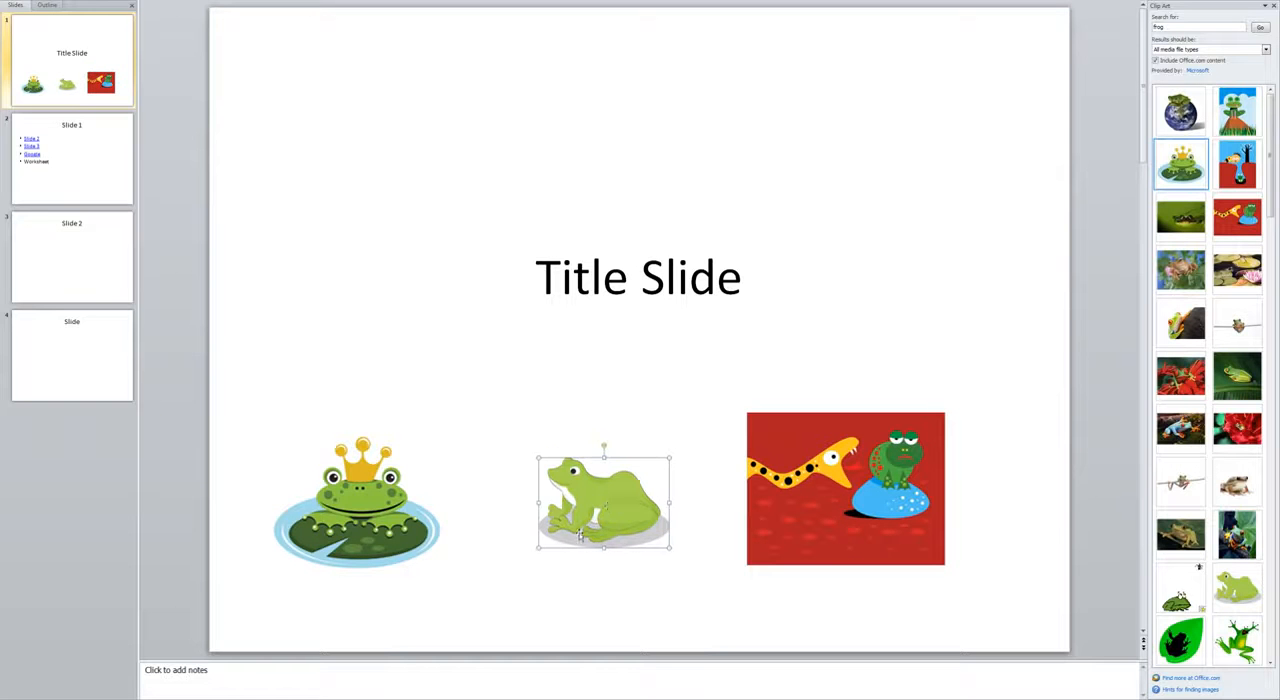
click(587, 362)
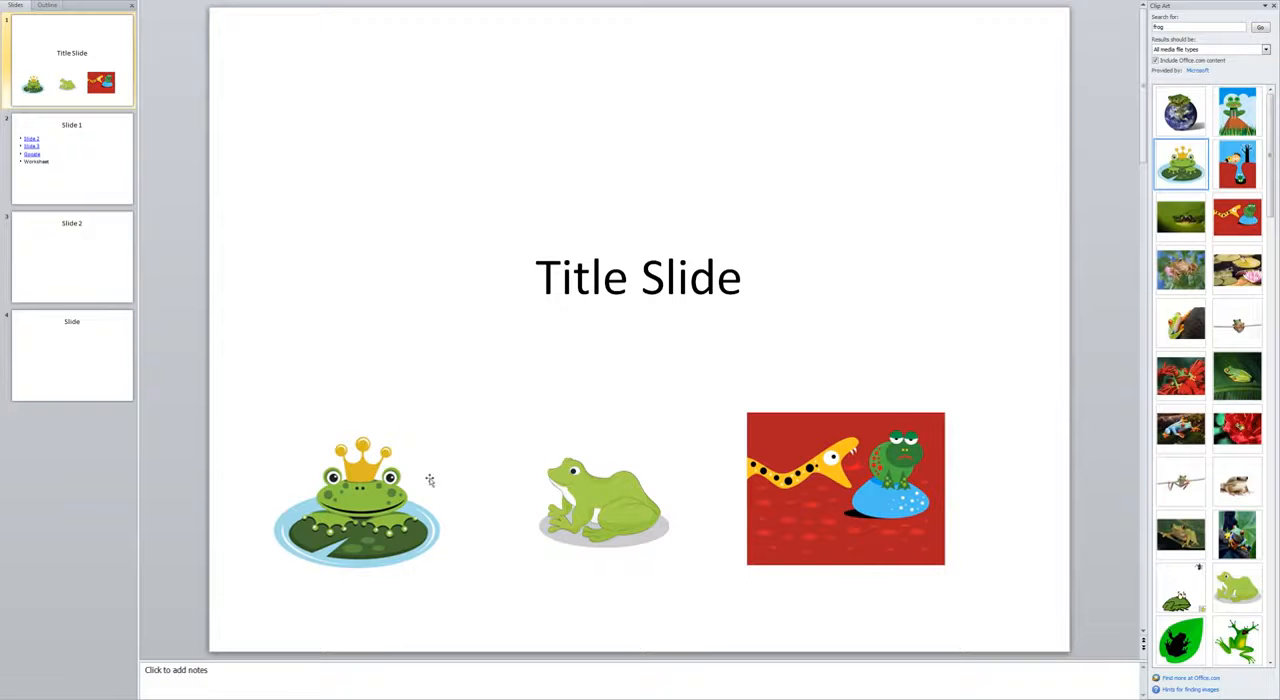
mouse_move(409, 344)
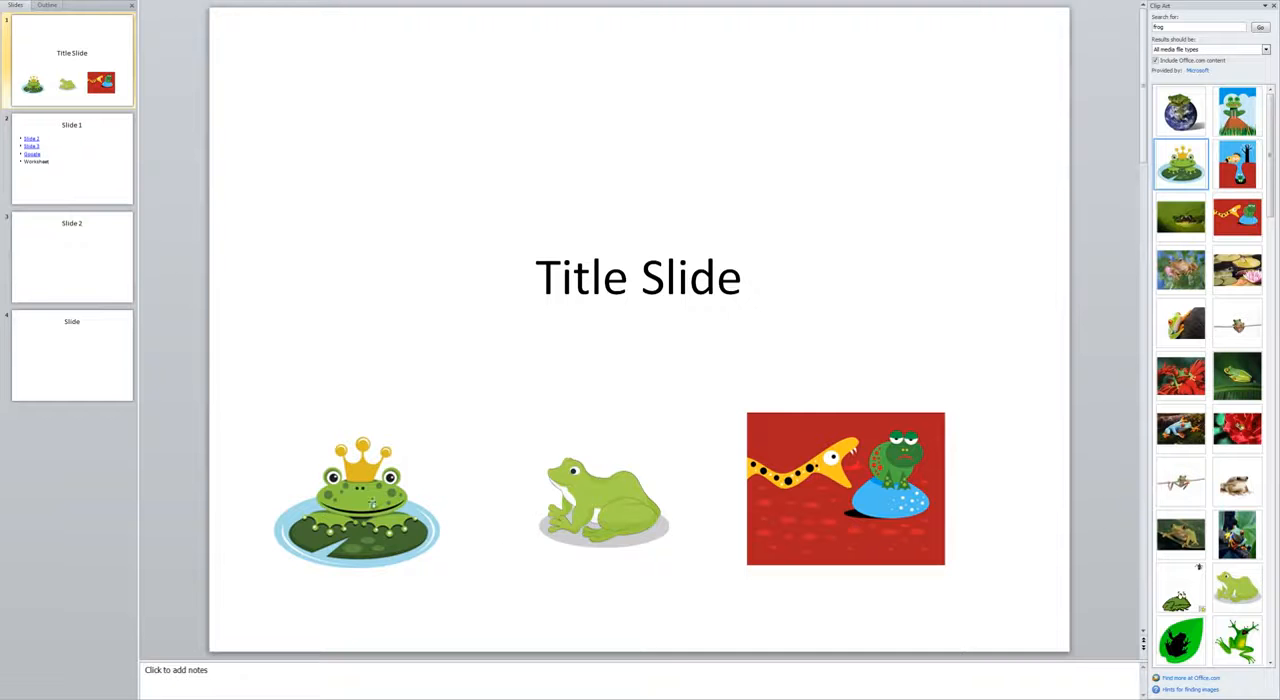
click(357, 515)
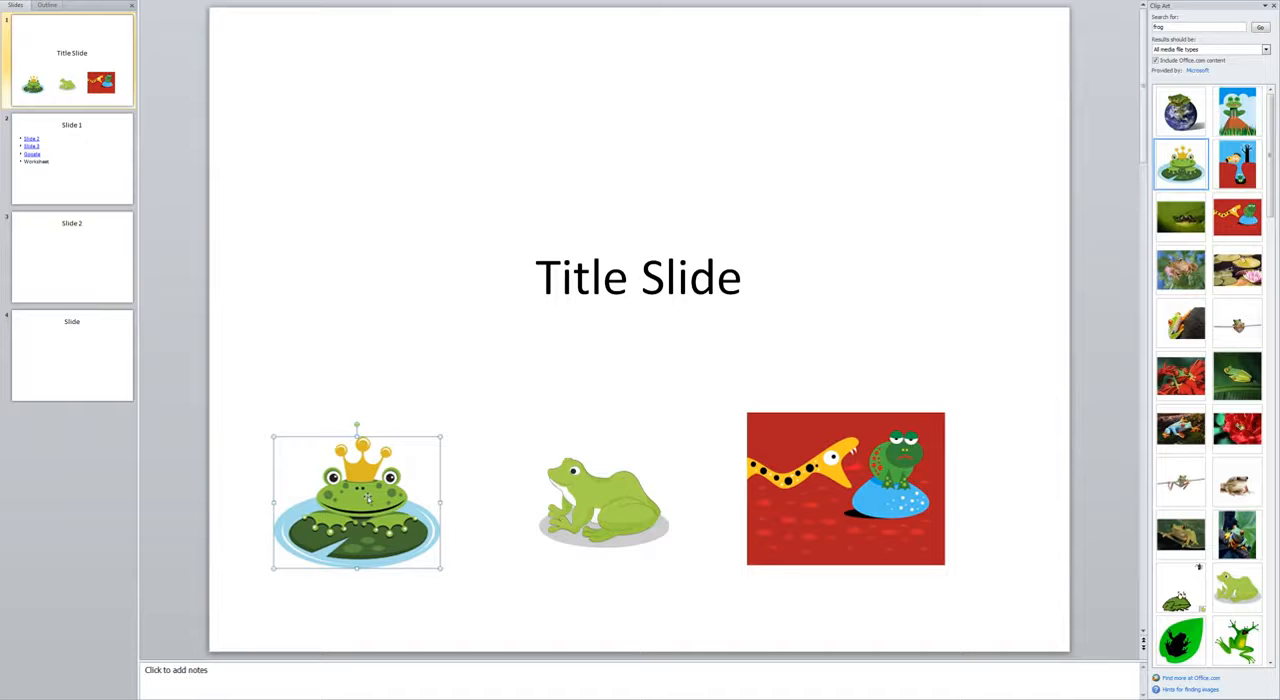
mouse_move(247, 138)
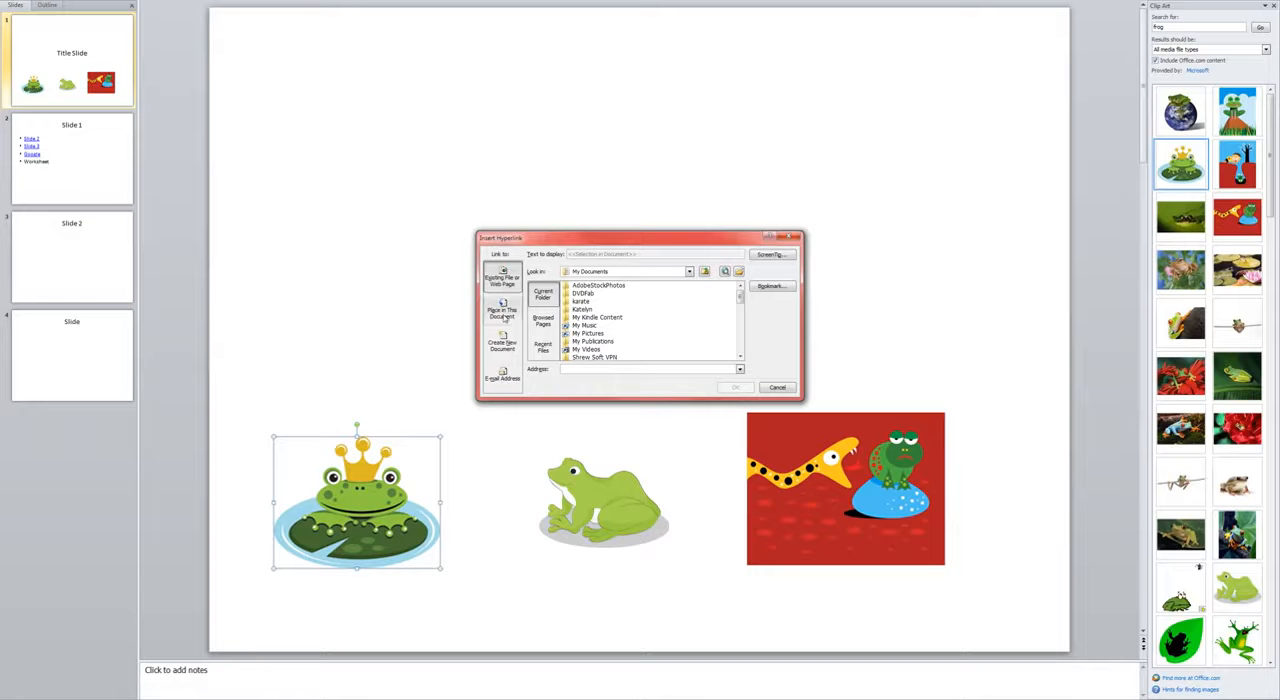
click(501, 311)
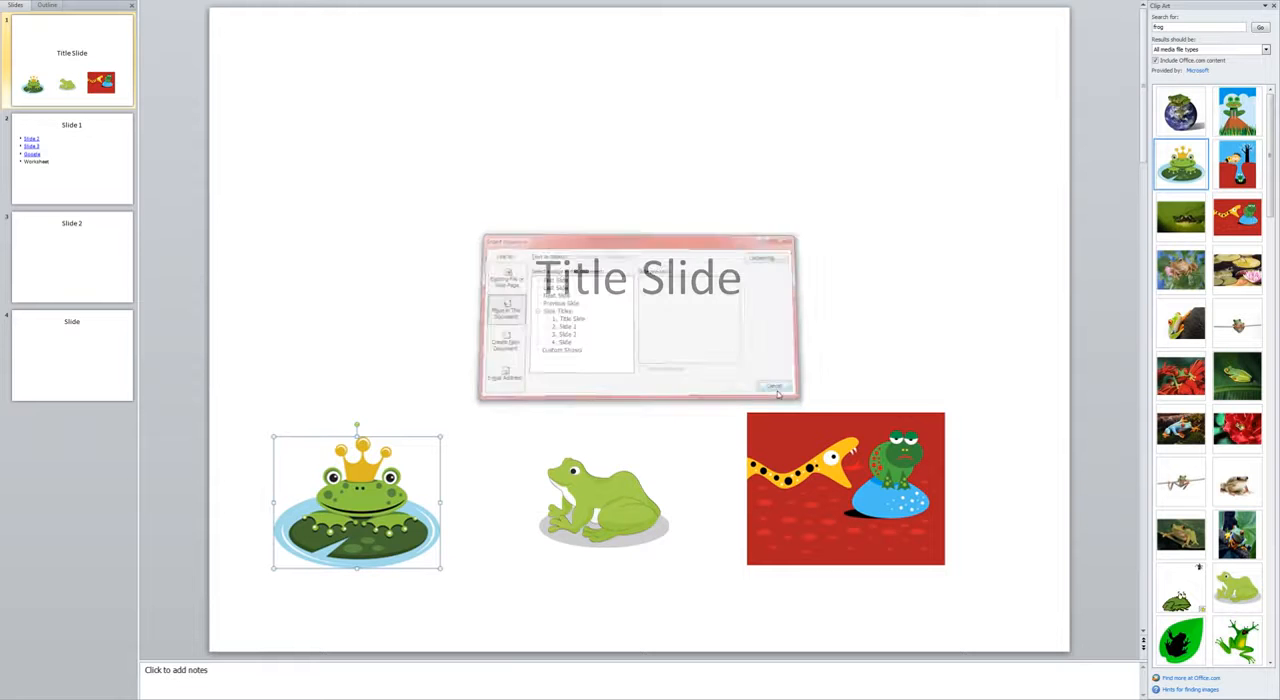
- Hyperlink the crowned frog picture to '2. Slide 1' in this document
click(776, 385)
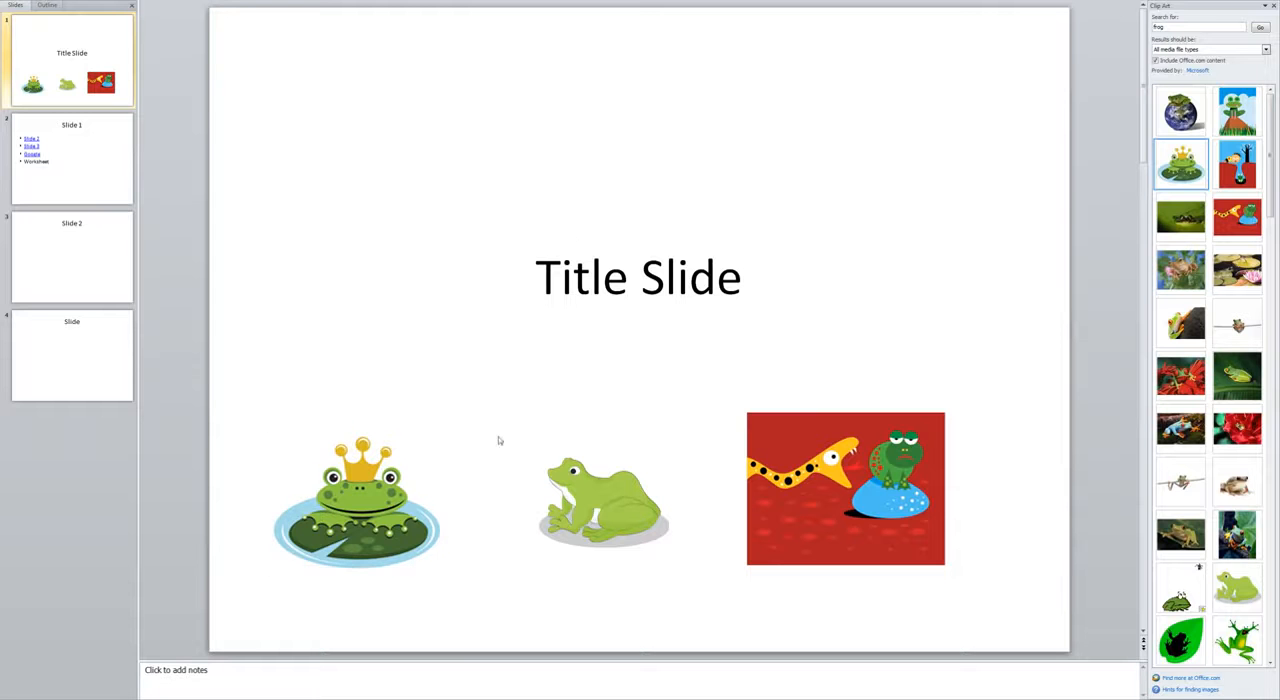
click(355, 505)
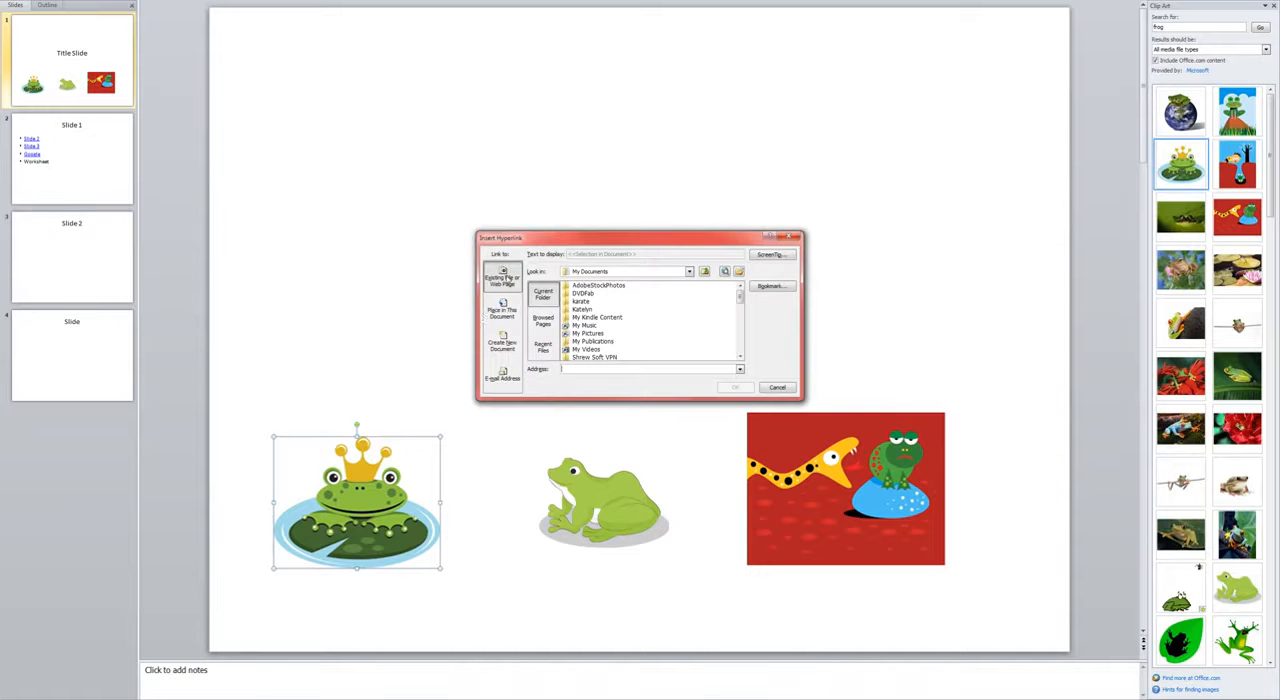
click(502, 308)
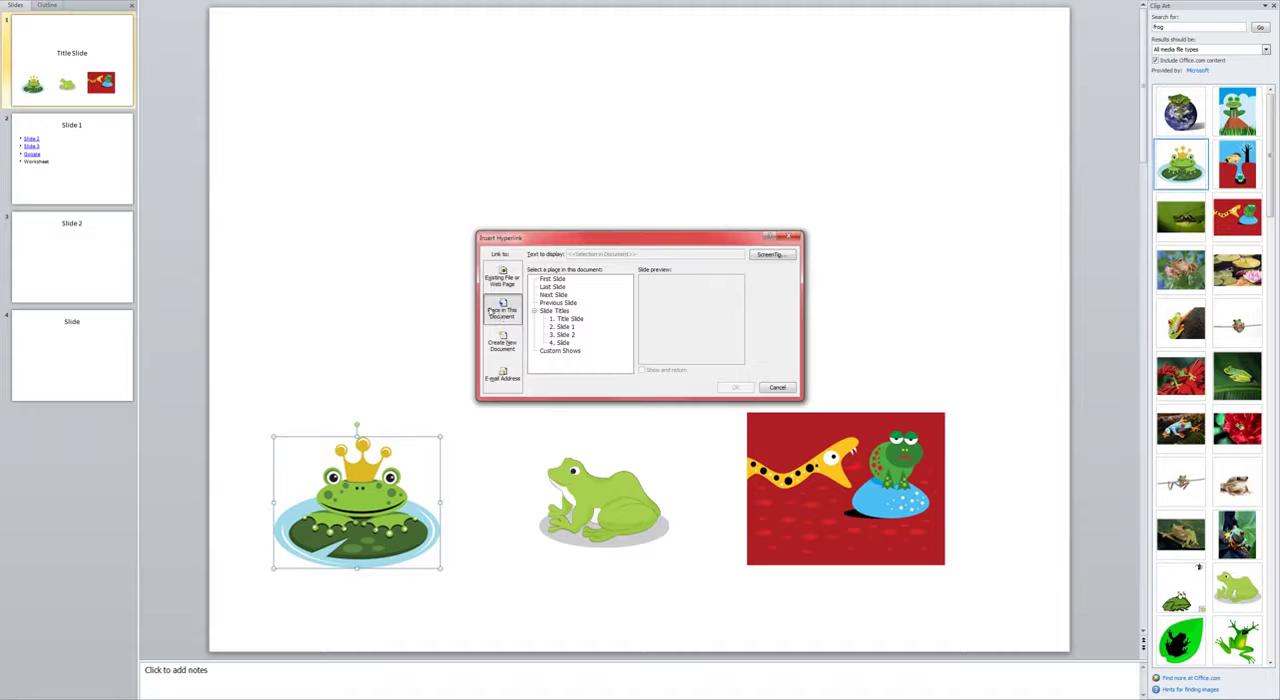
click(565, 326)
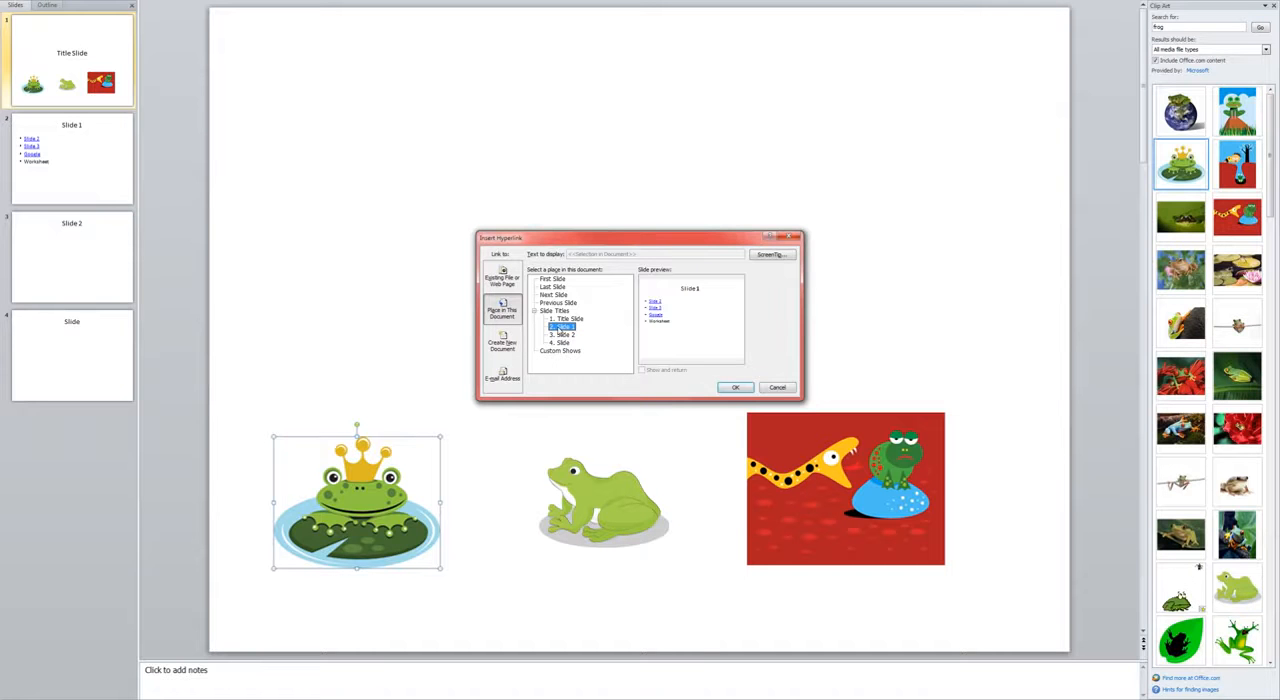
click(735, 387)
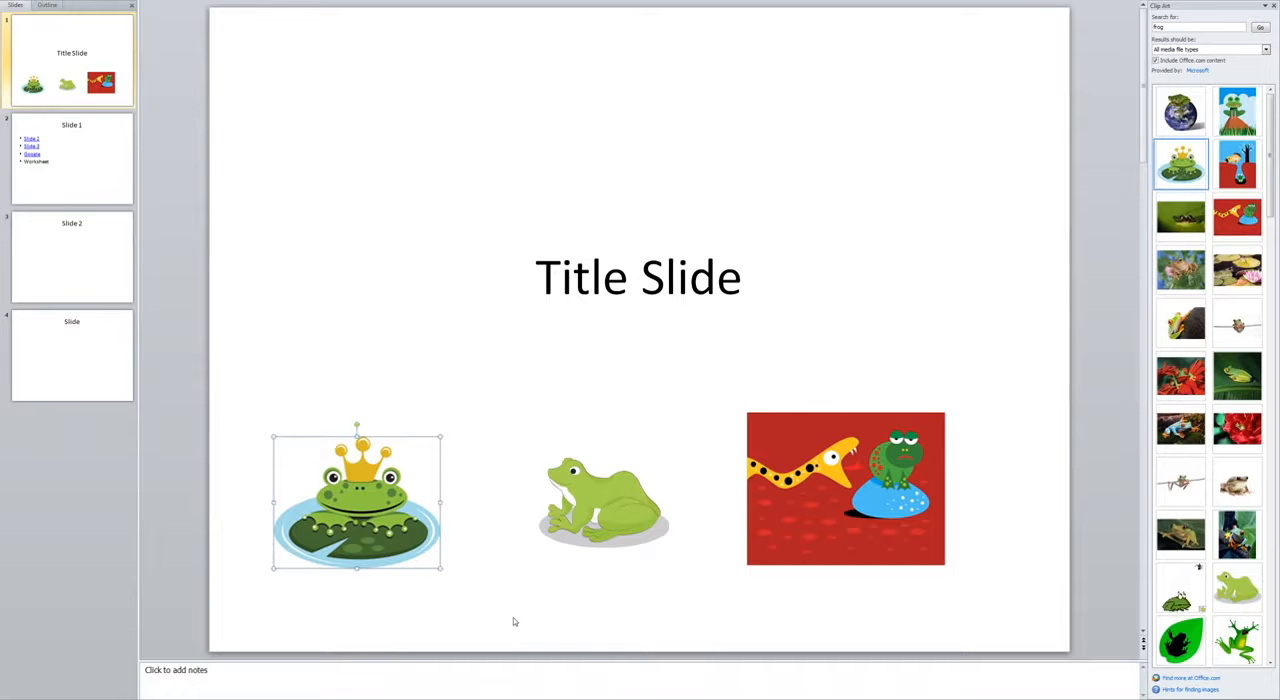
click(510, 620)
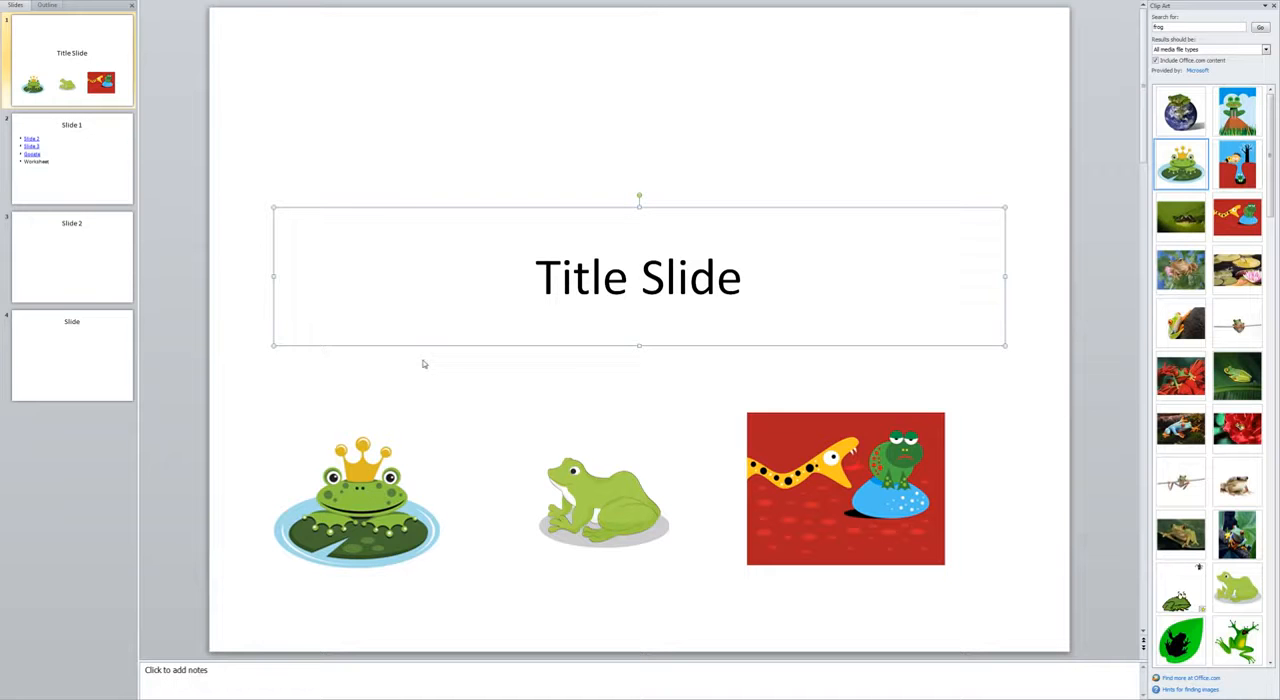
click(375, 230)
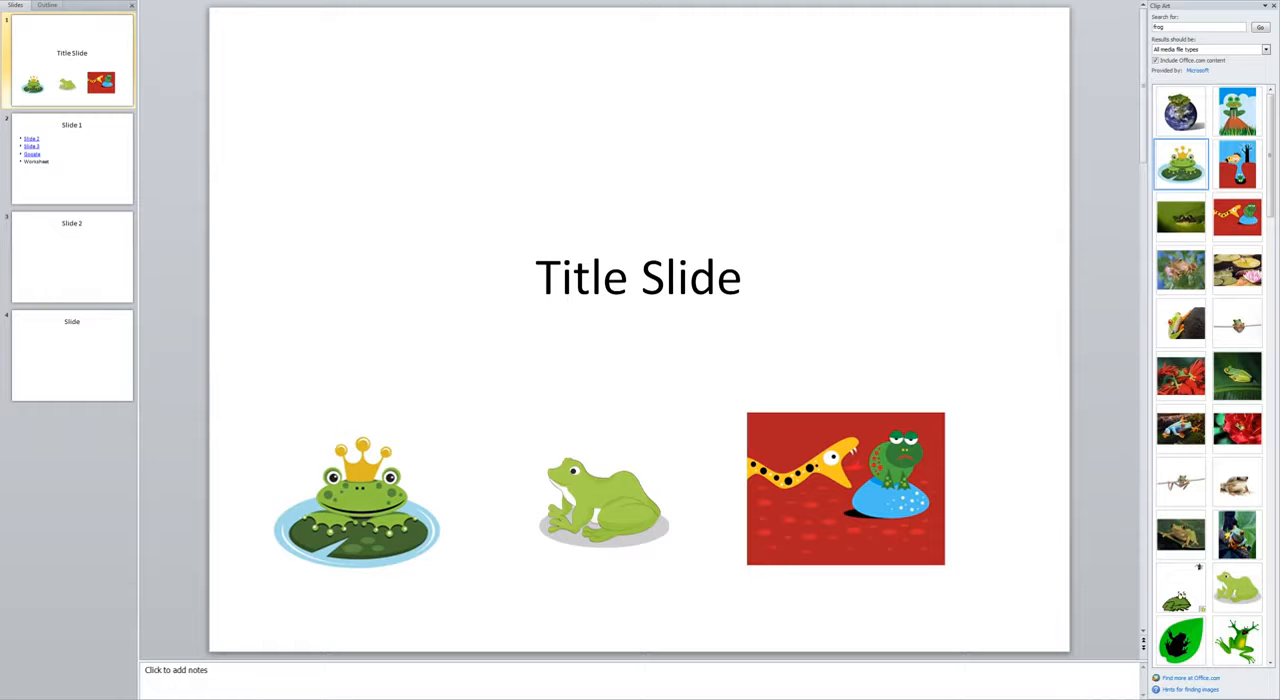
click(71, 158)
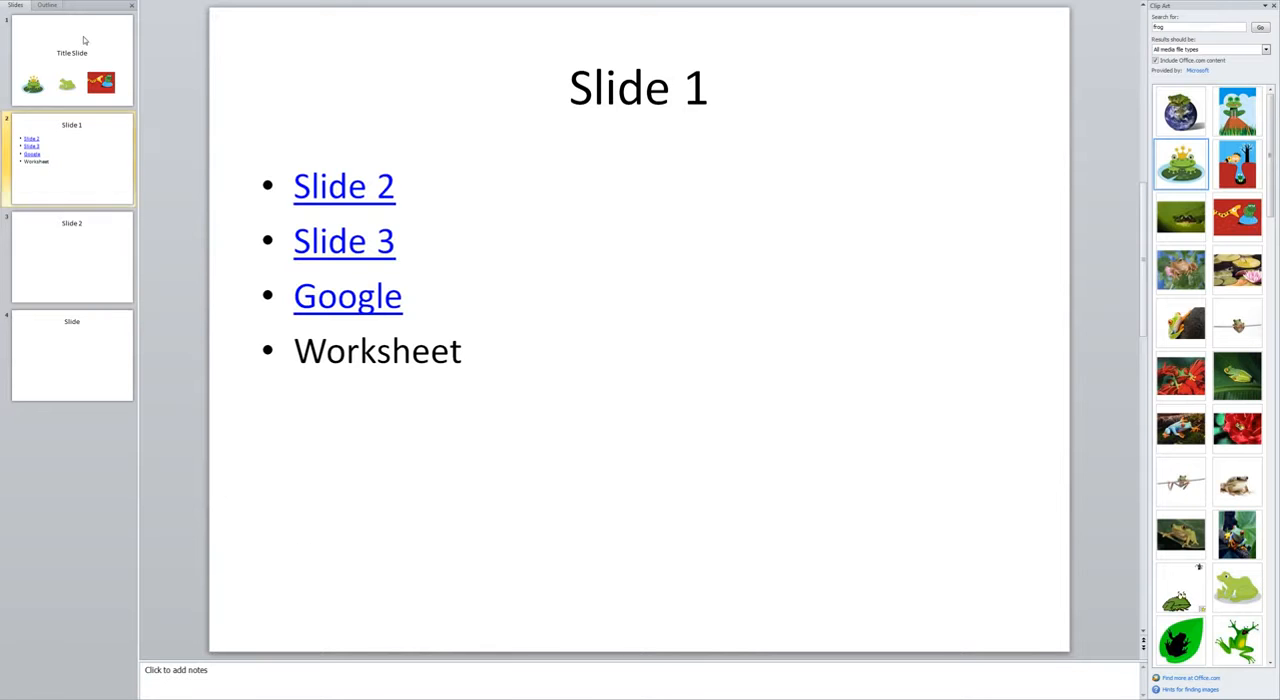
click(72, 60)
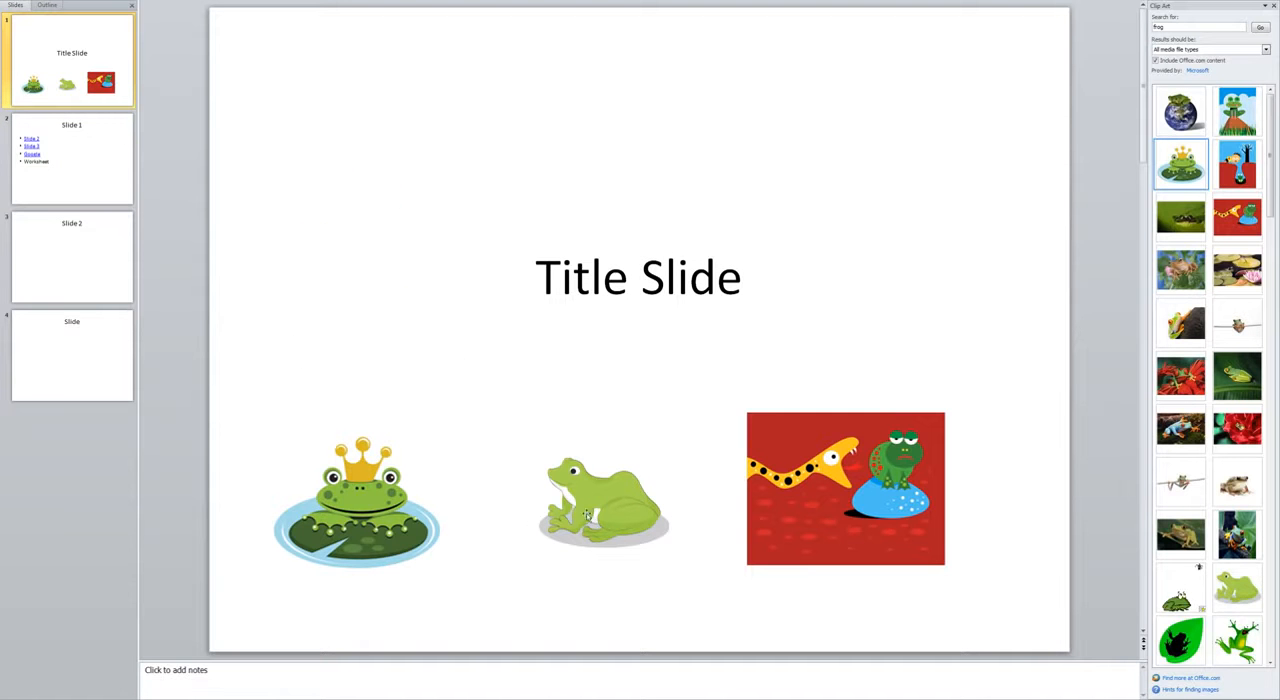
- Hyperlink the green frog picture to '3. Slide 2' in this document
click(598, 515)
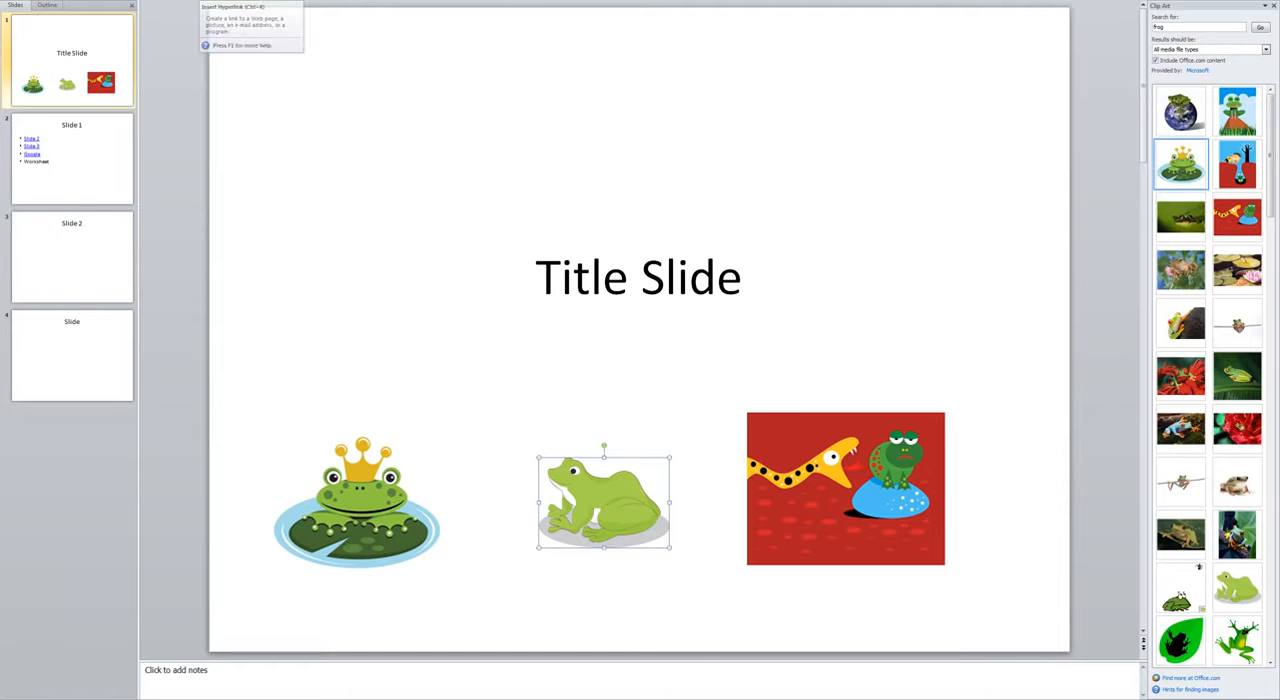
click(240, 15)
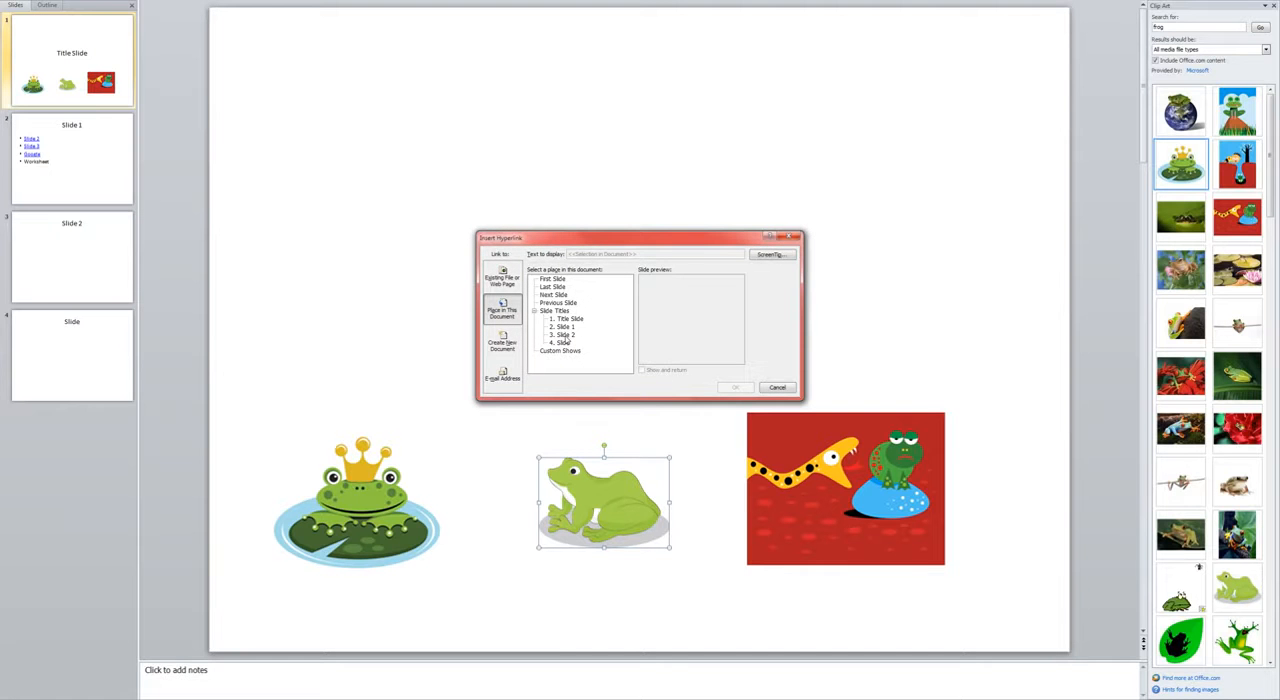
click(559, 334)
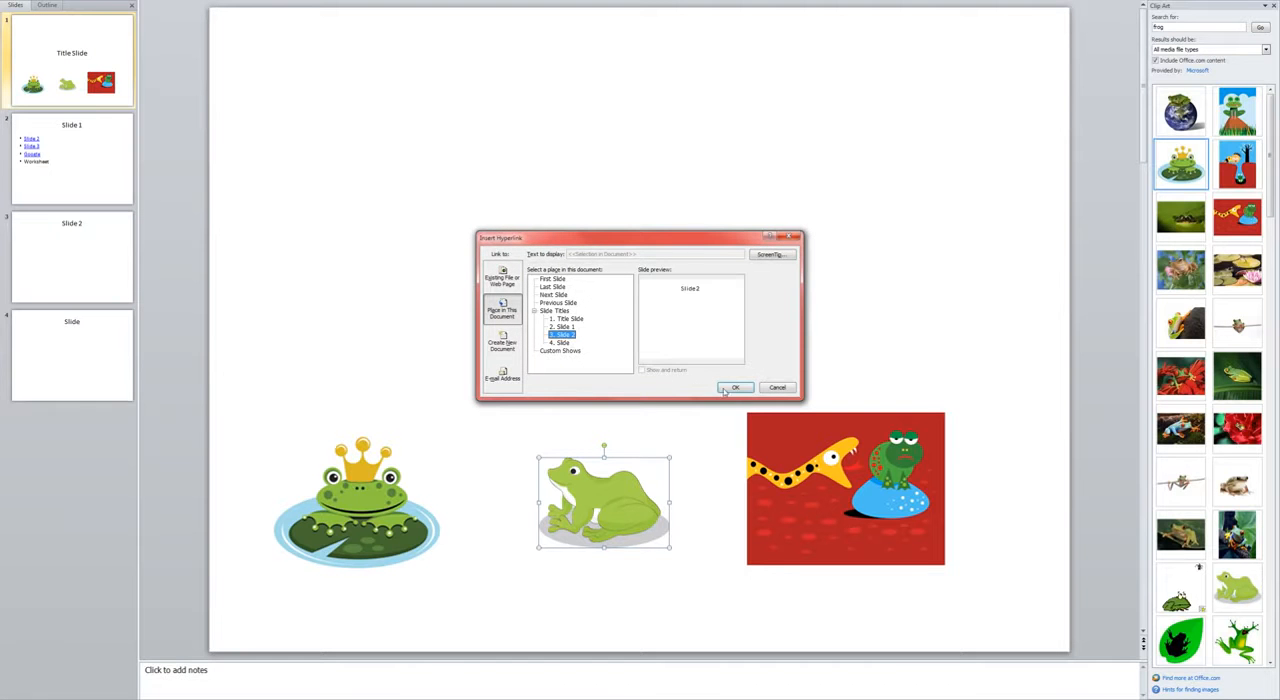
click(733, 387)
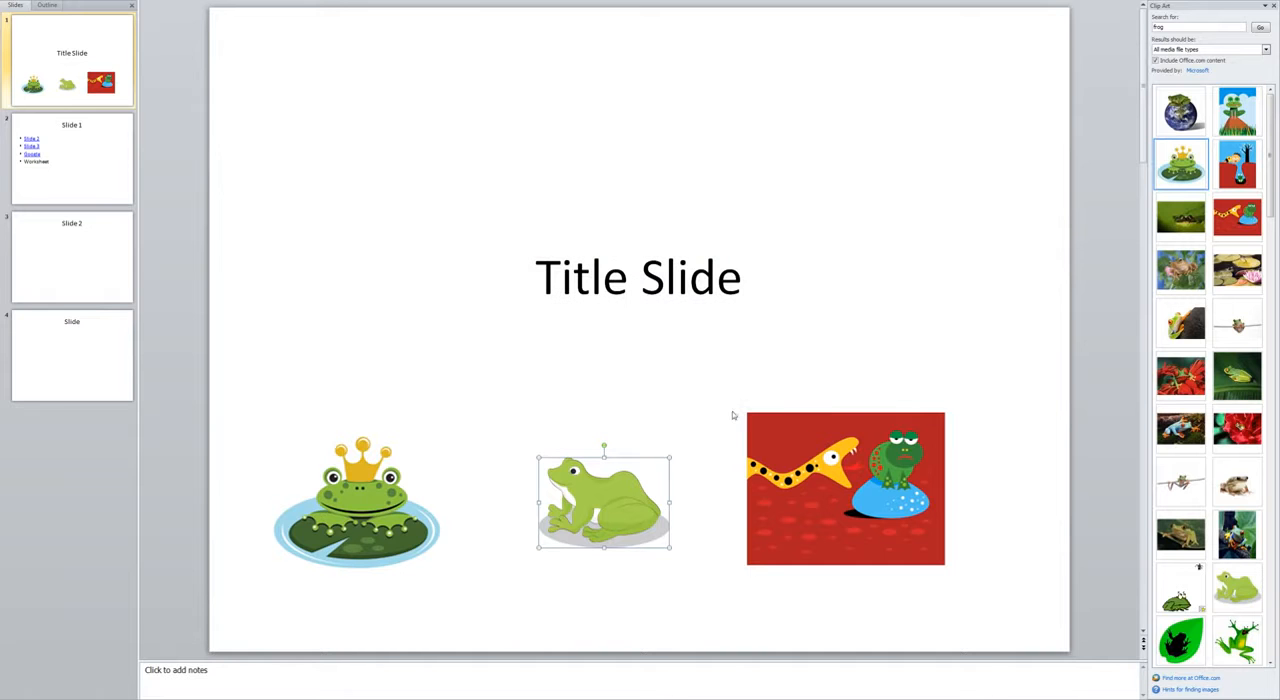
mouse_move(804, 619)
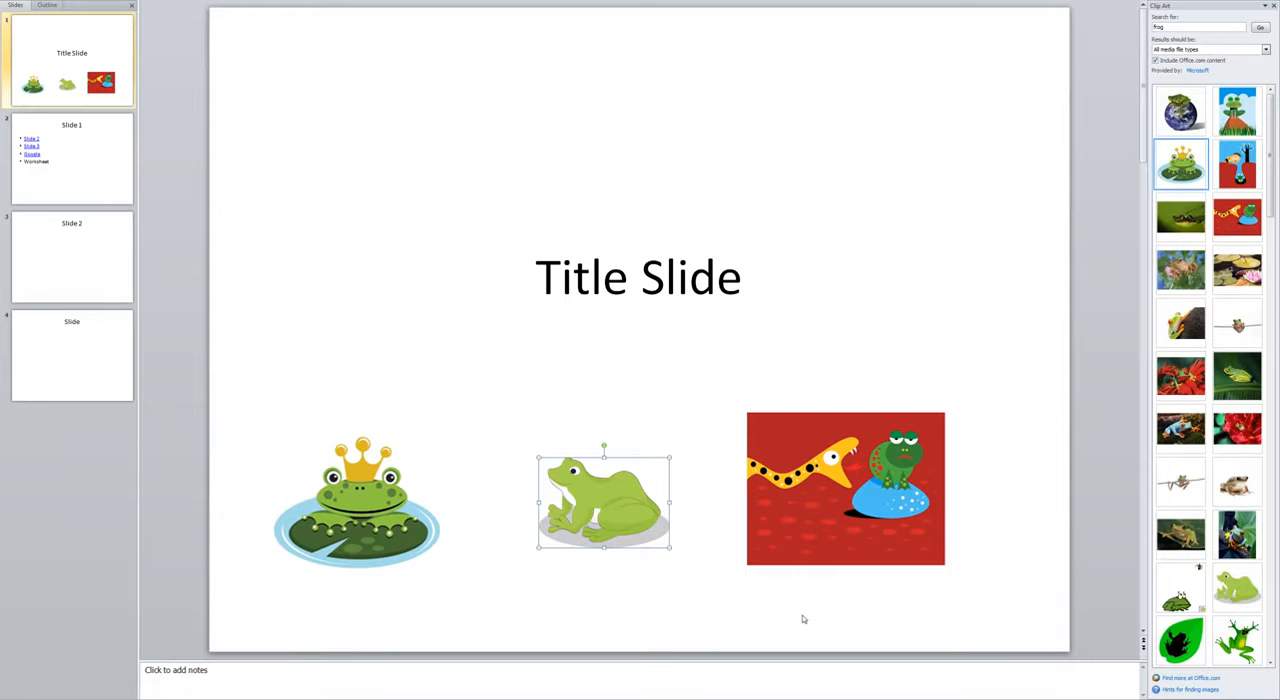
click(834, 618)
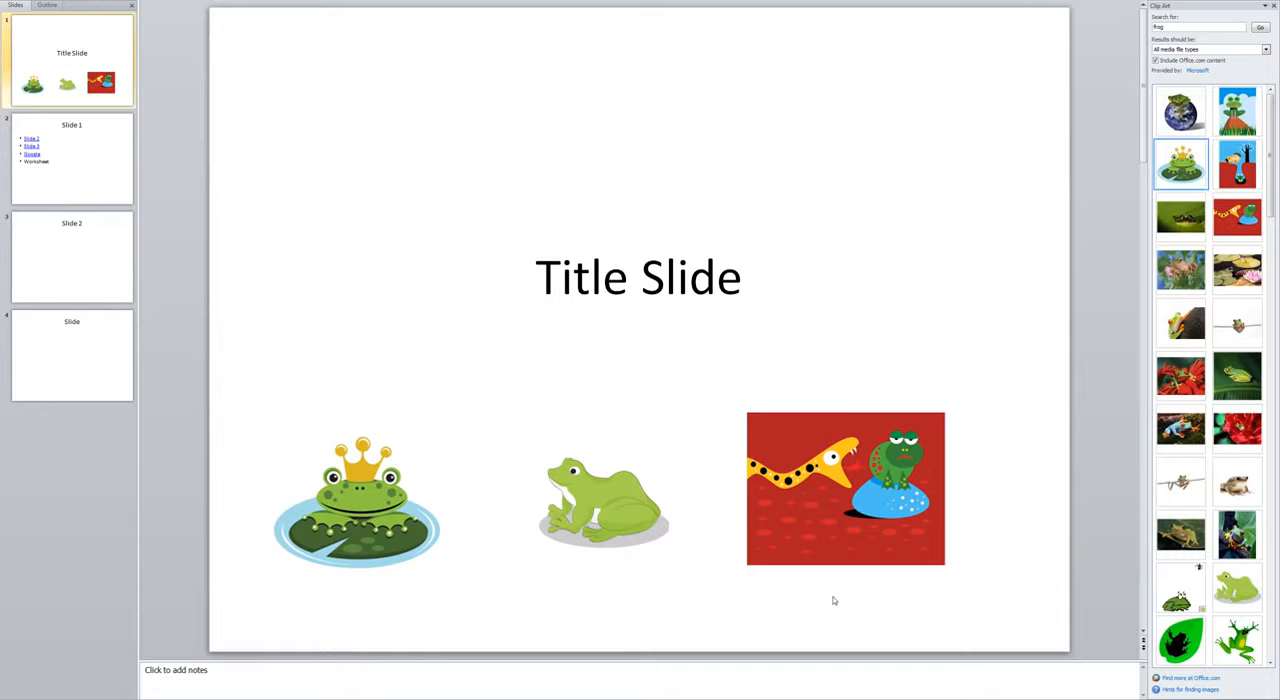
mouse_move(802, 505)
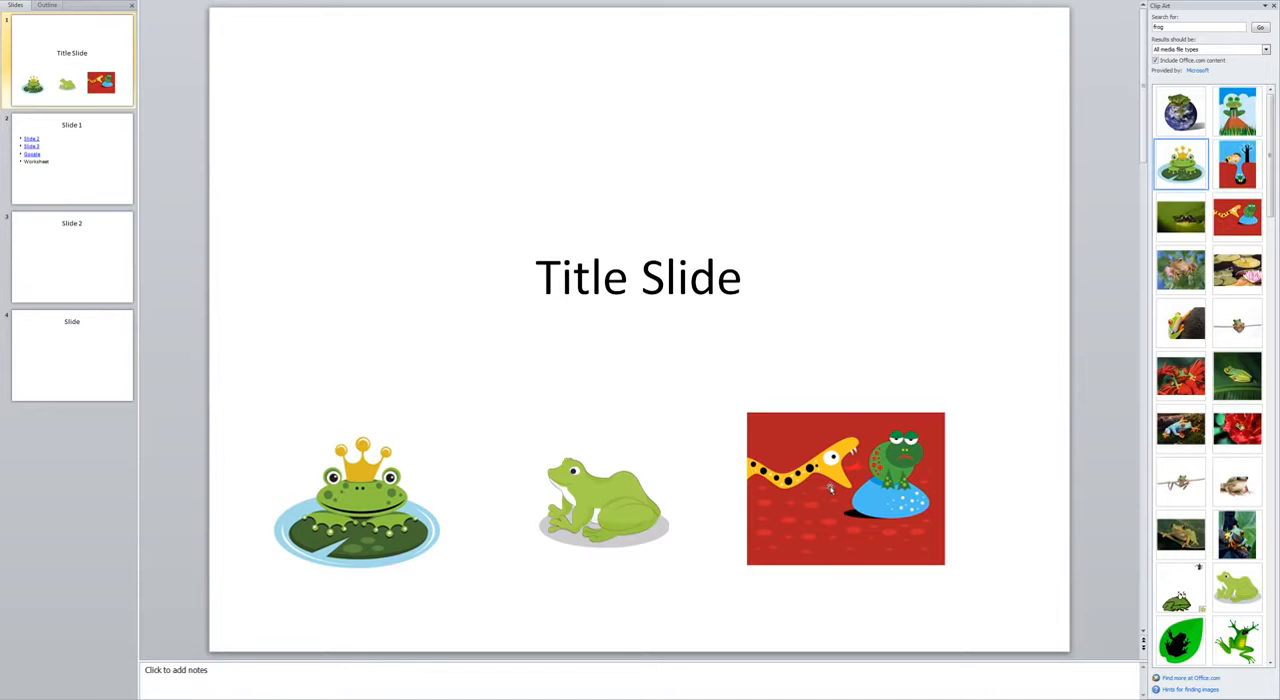
click(845, 490)
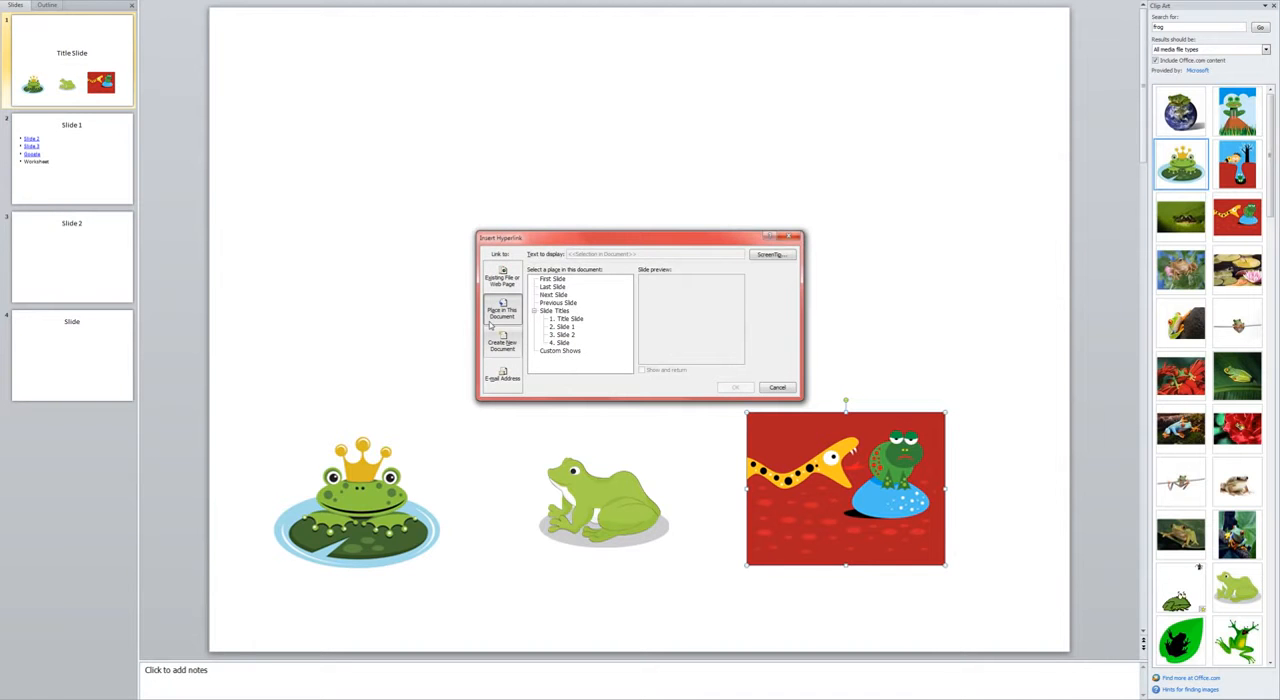
click(499, 277)
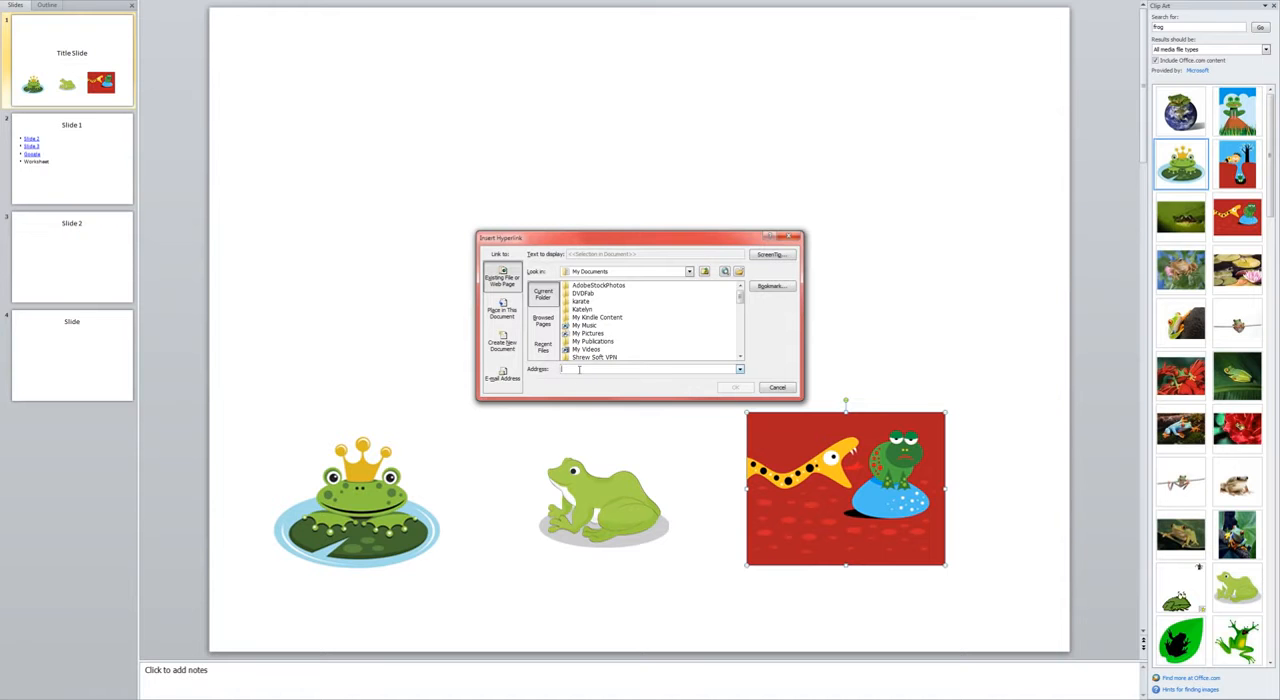
text(http://www.google.com)
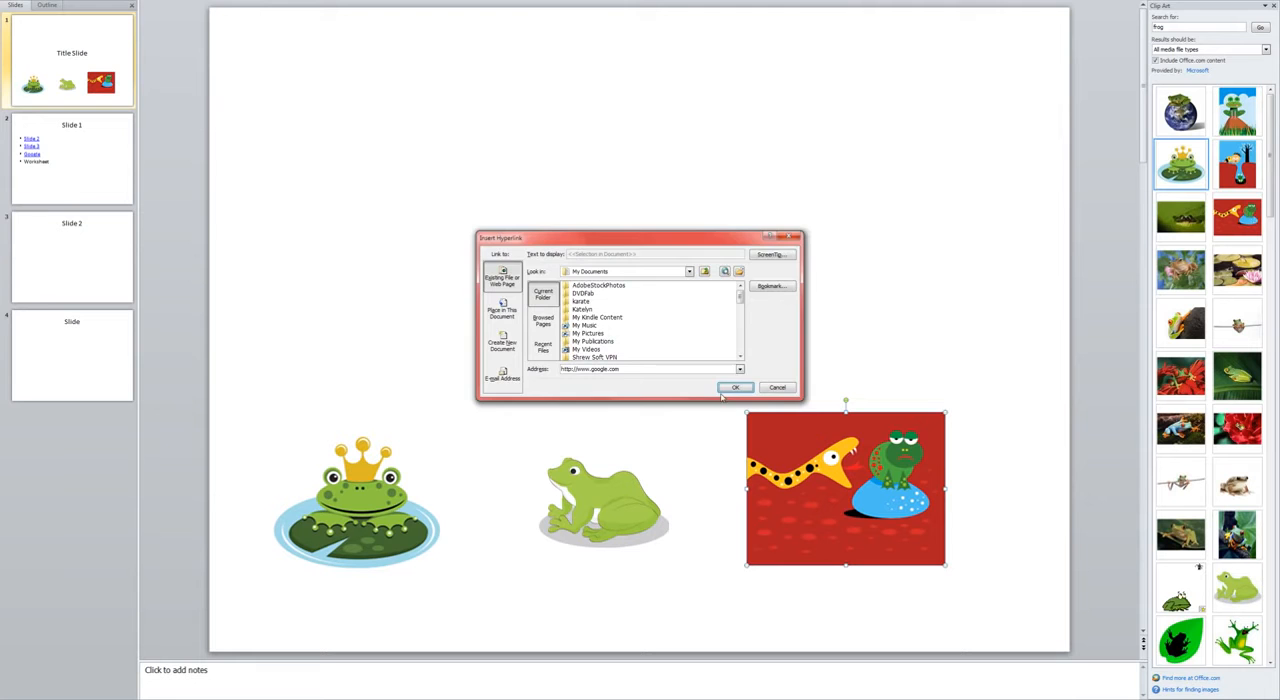
click(734, 387)
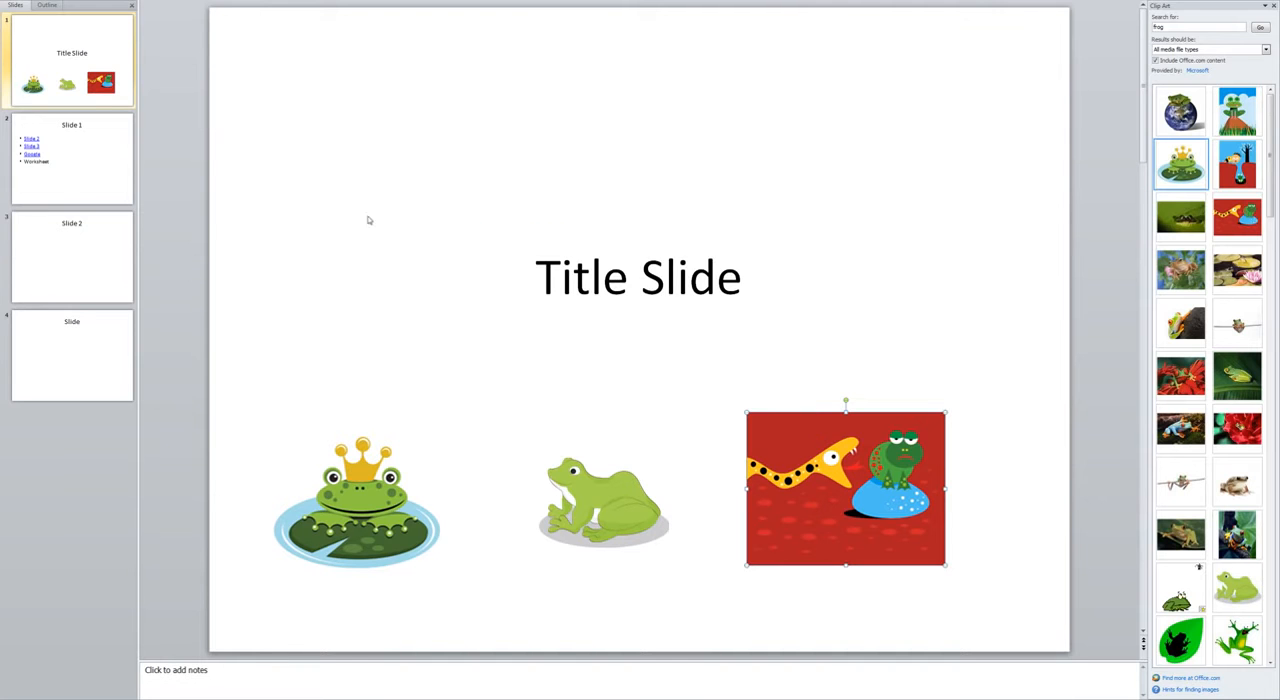